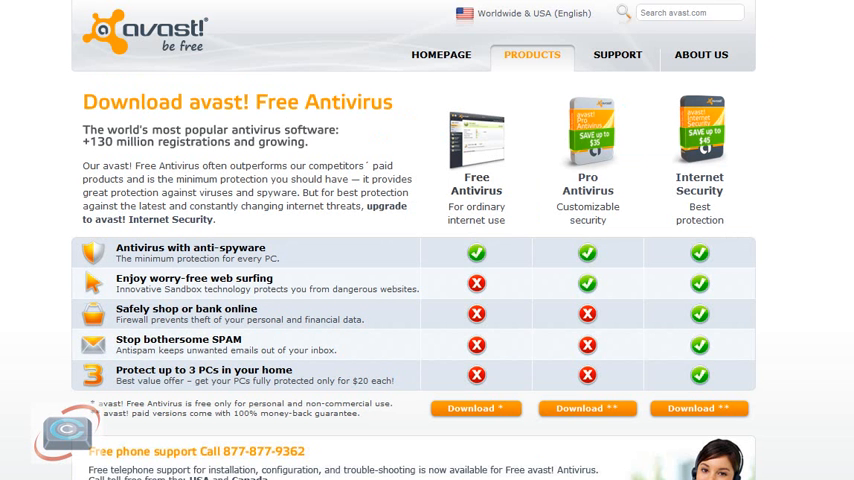
mouse_move(110, 78)
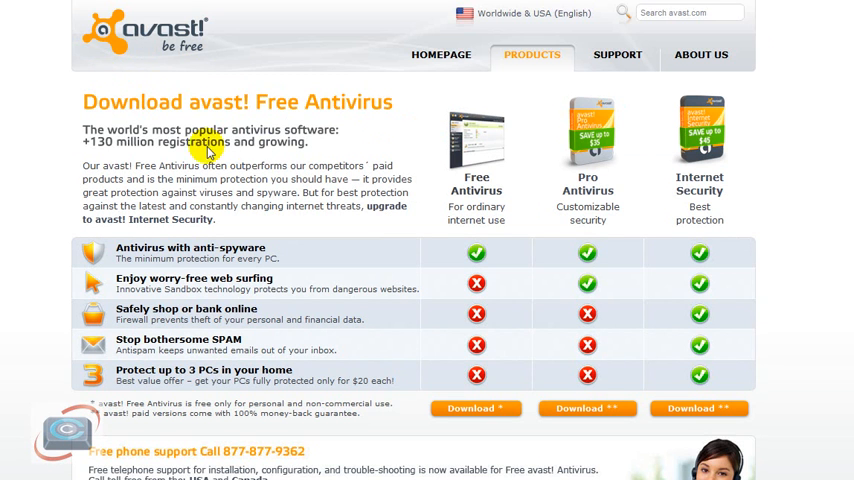
mouse_move(128, 82)
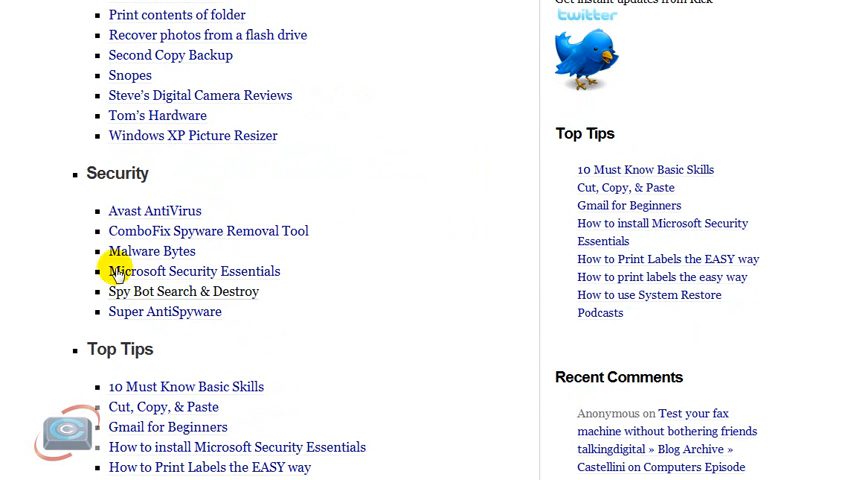
mouse_move(295, 287)
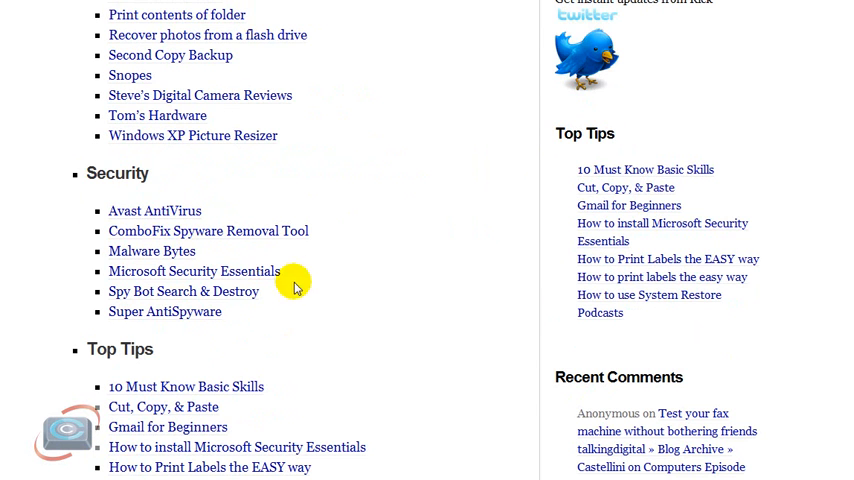
Go from the Avast AntiVirus link to the Free Antivirus download, declining the upgrade
click(154, 210)
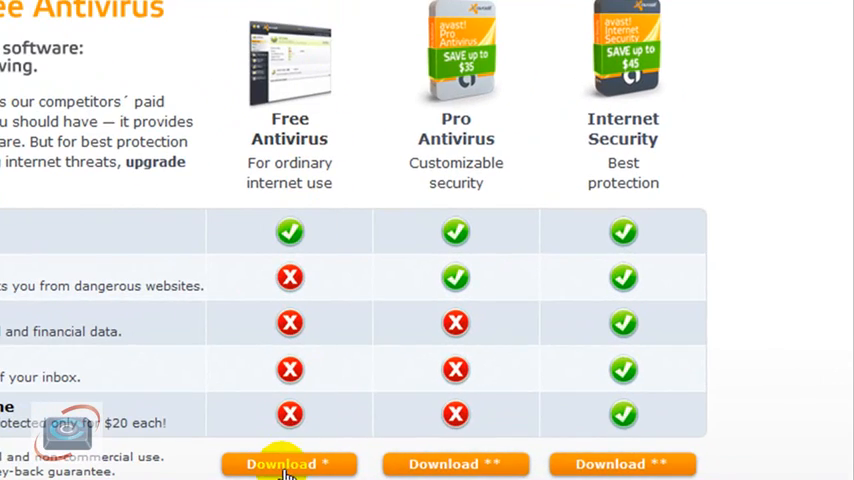
click(289, 463)
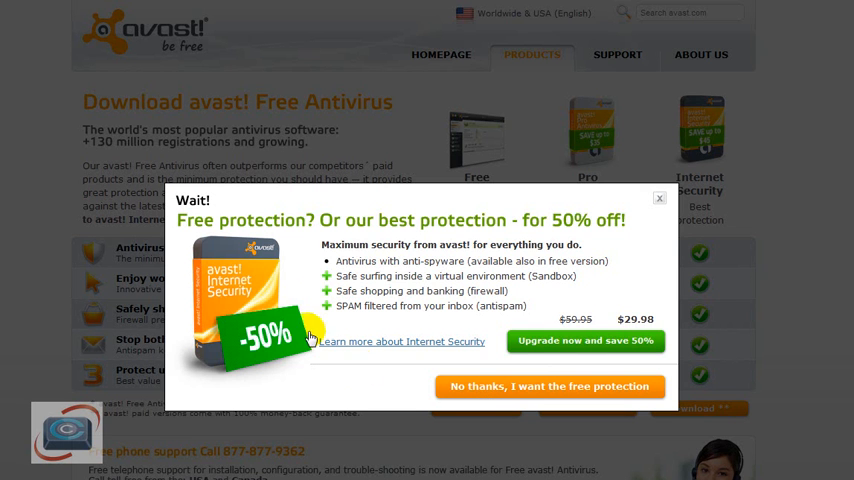
mouse_move(435, 270)
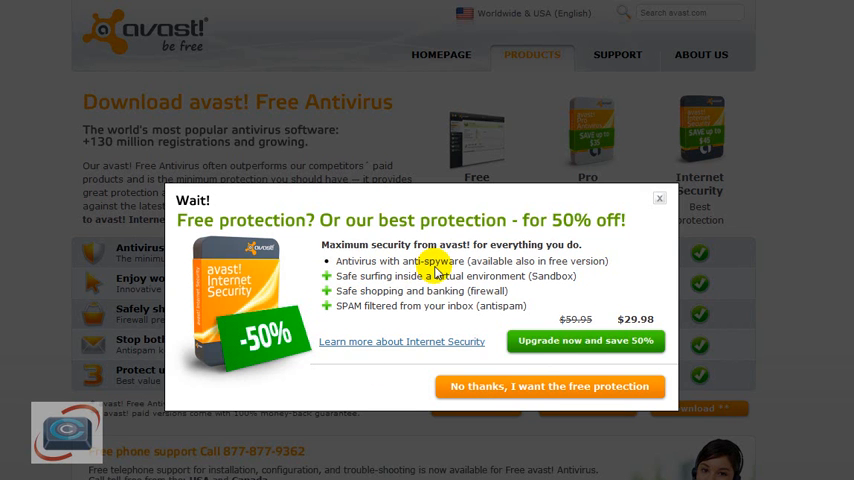
mouse_move(497, 373)
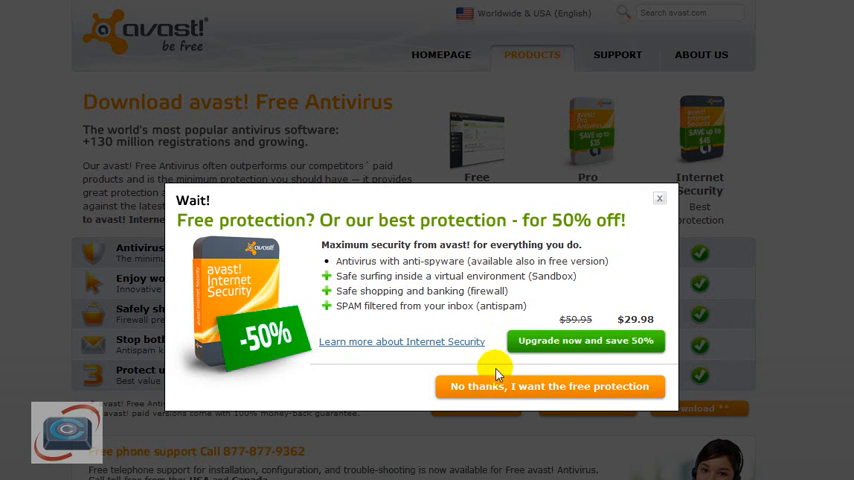
click(550, 386)
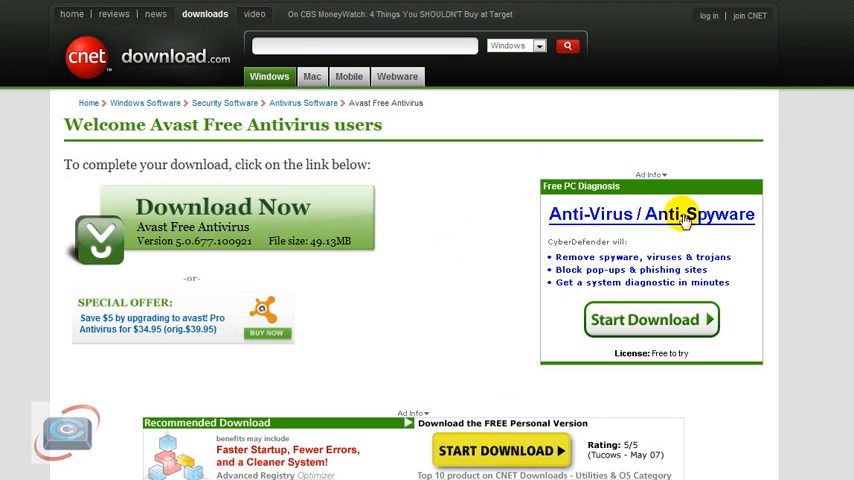
mouse_move(547, 347)
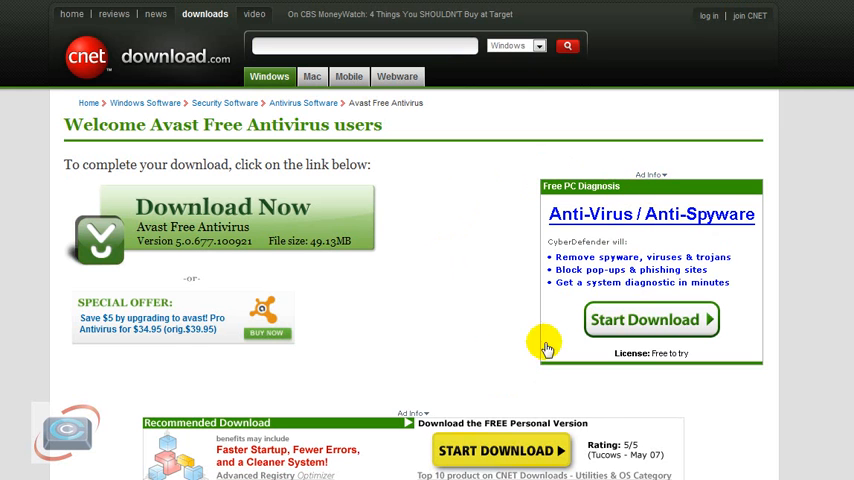
mouse_move(140, 324)
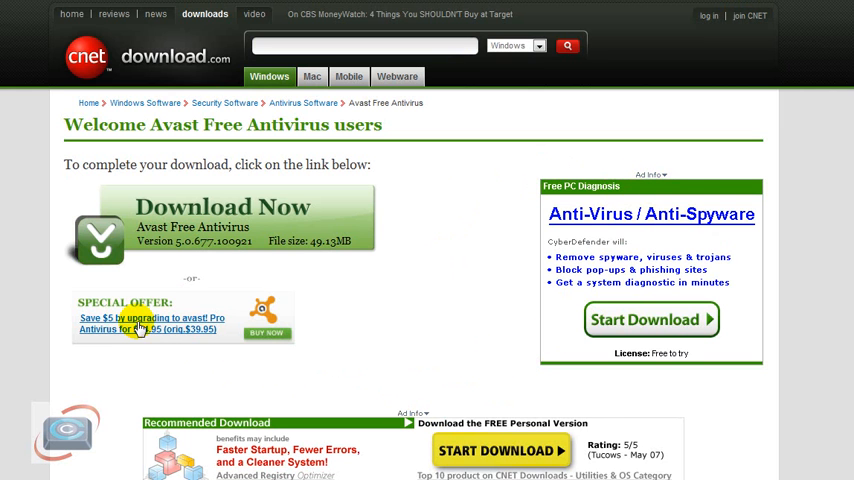
Download setup_av_free.exe from CNET and keep it despite Chrome's security warning
click(222, 220)
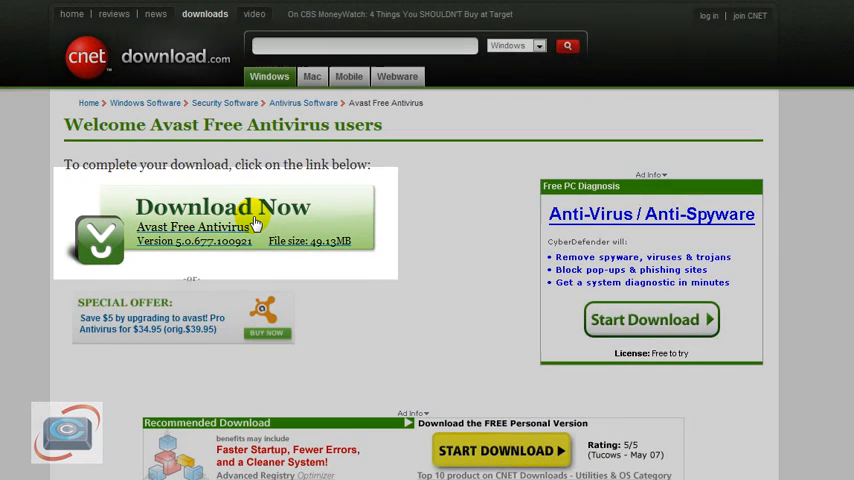
click(247, 220)
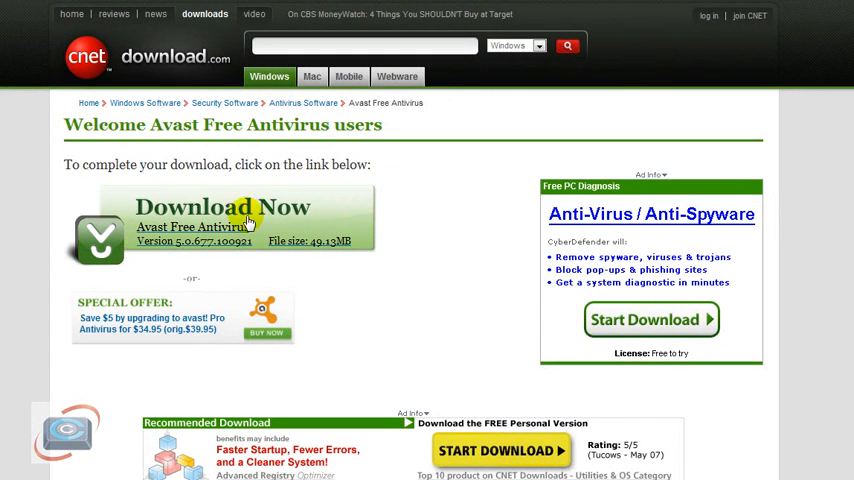
click(222, 207)
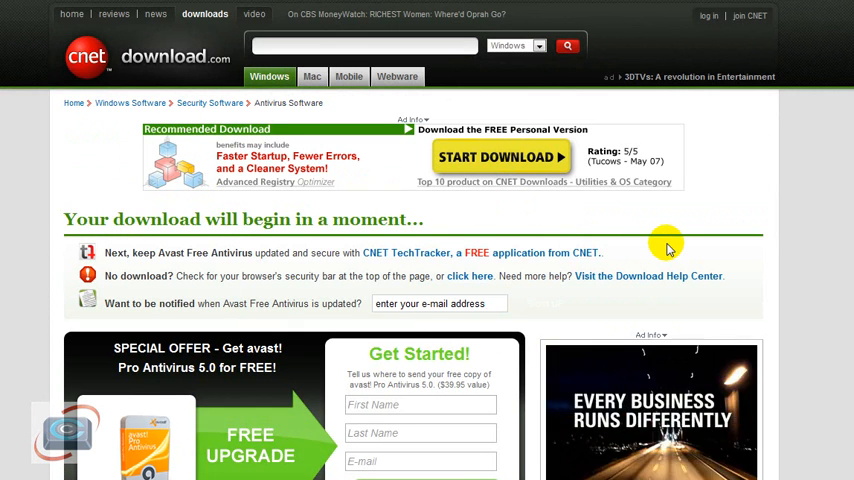
scroll(down, 3)
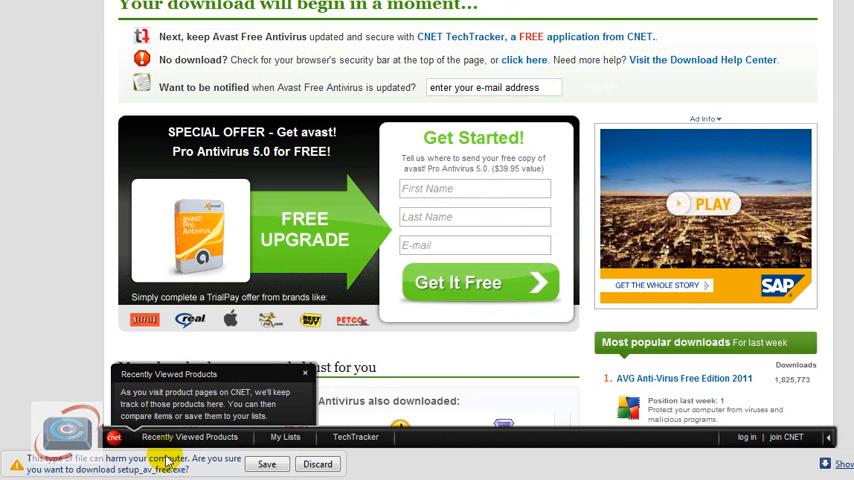
click(267, 463)
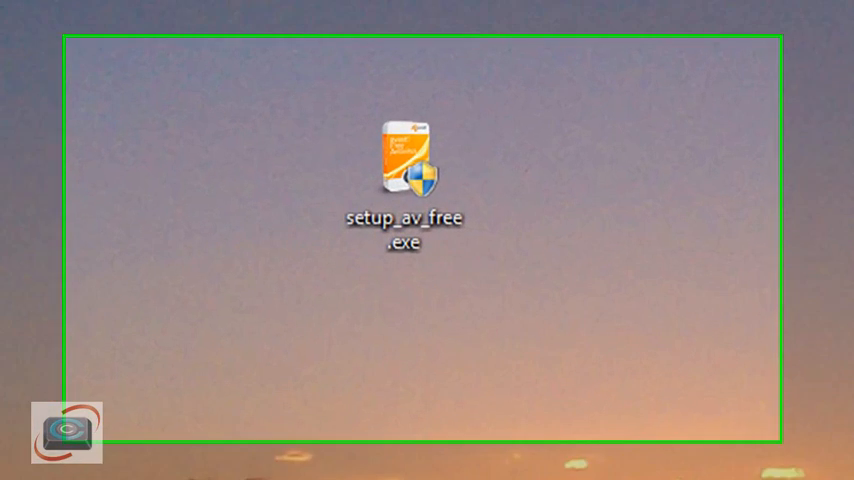
Run setup_av_free.exe from the desktop and continue with English as the language
click(404, 180)
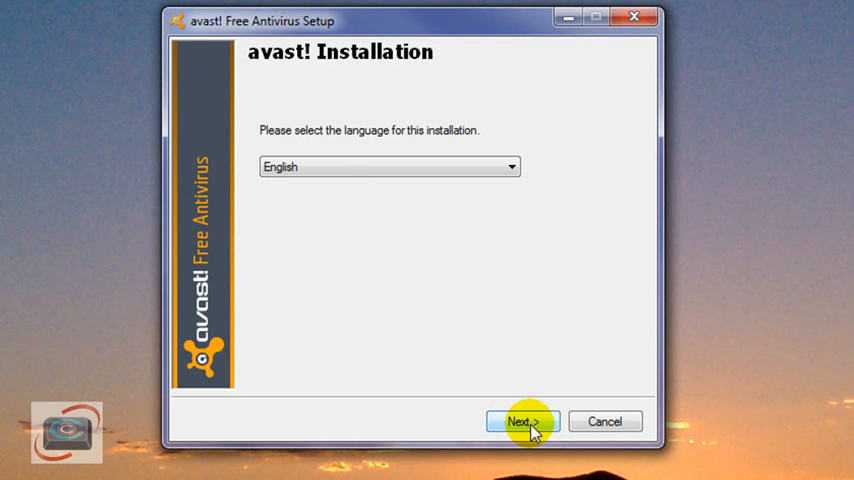
click(521, 421)
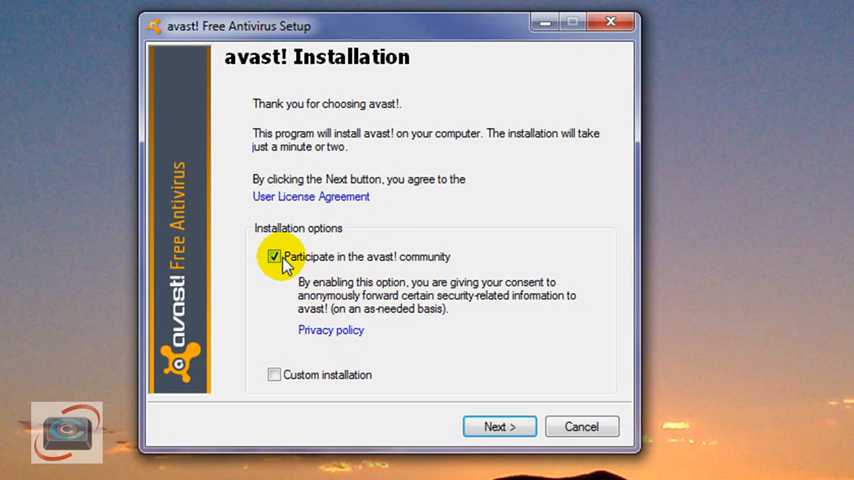
mouse_move(472, 400)
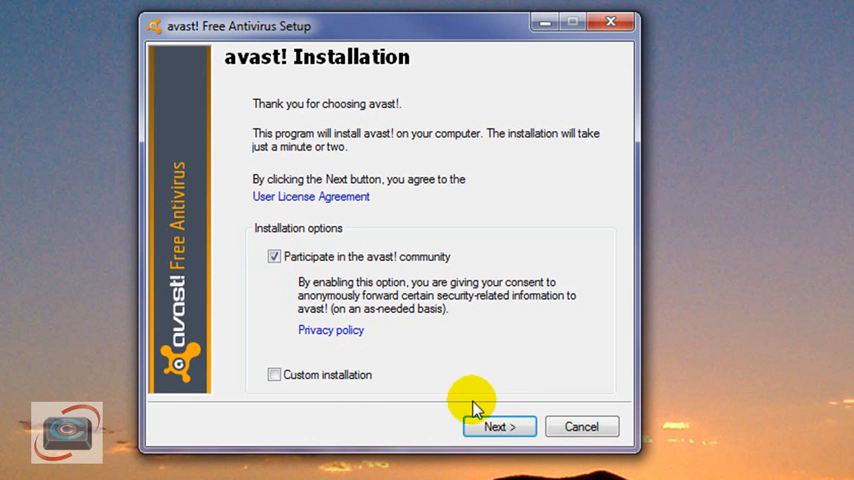
Start the default installation with Custom installation left unchecked
click(498, 426)
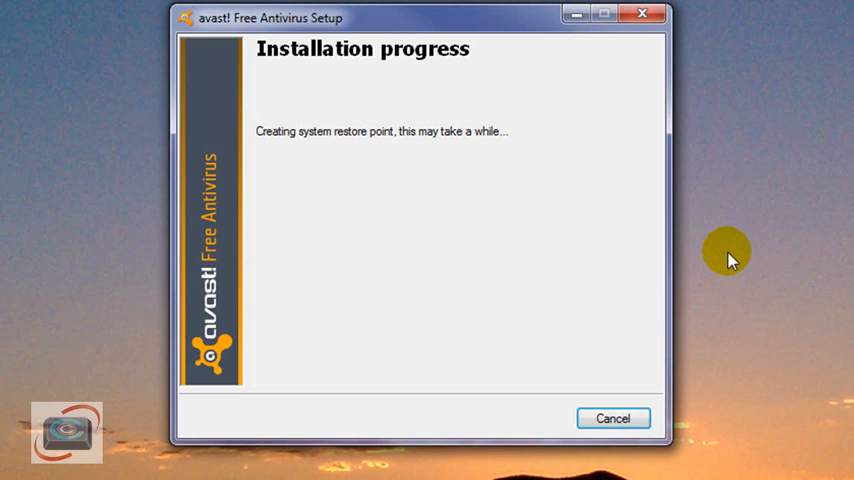
mouse_move(713, 331)
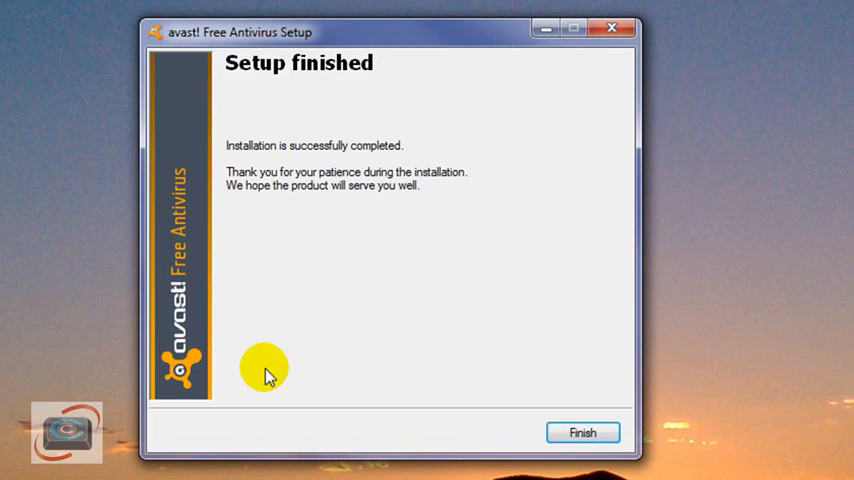
mouse_move(320, 243)
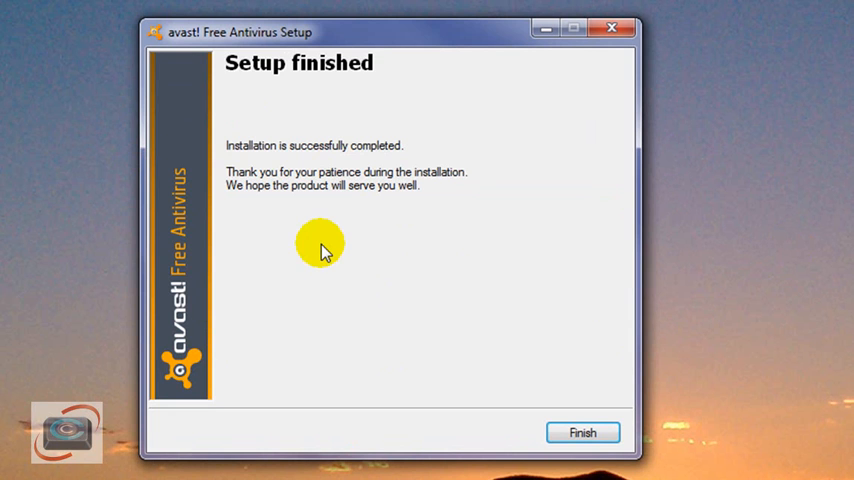
mouse_move(583, 410)
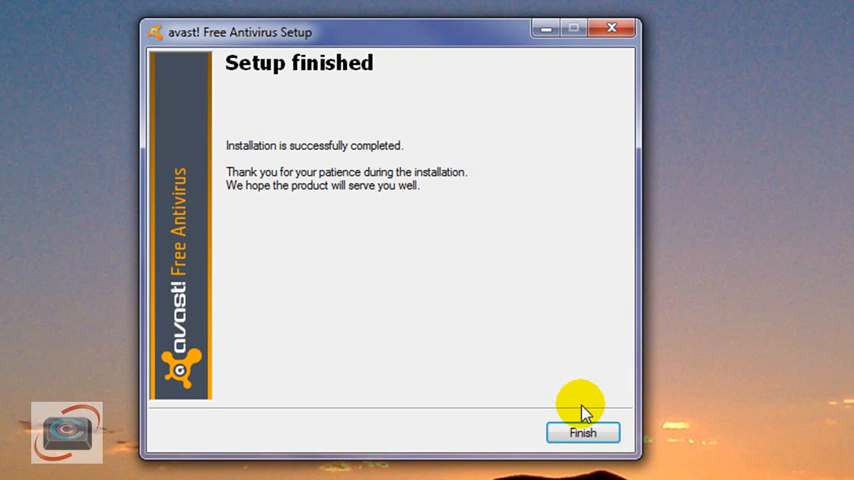
Finish the avast! setup and right-click the desktop to tidy the icons
click(582, 432)
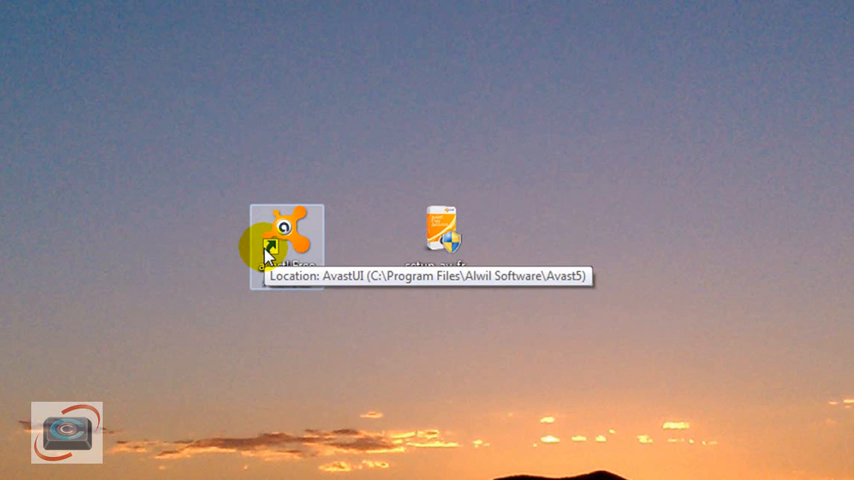
right_click(438, 240)
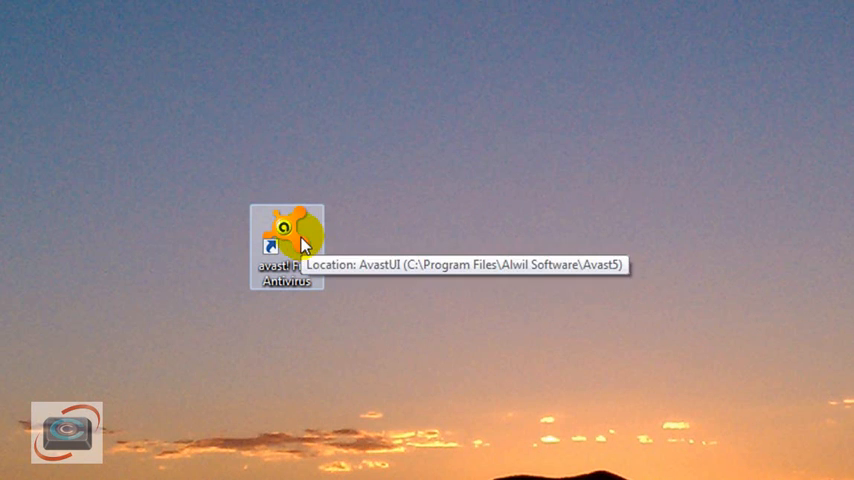
Launch avast! from its desktop shortcut and turn on Silent/Gaming Mode
double_click(287, 230)
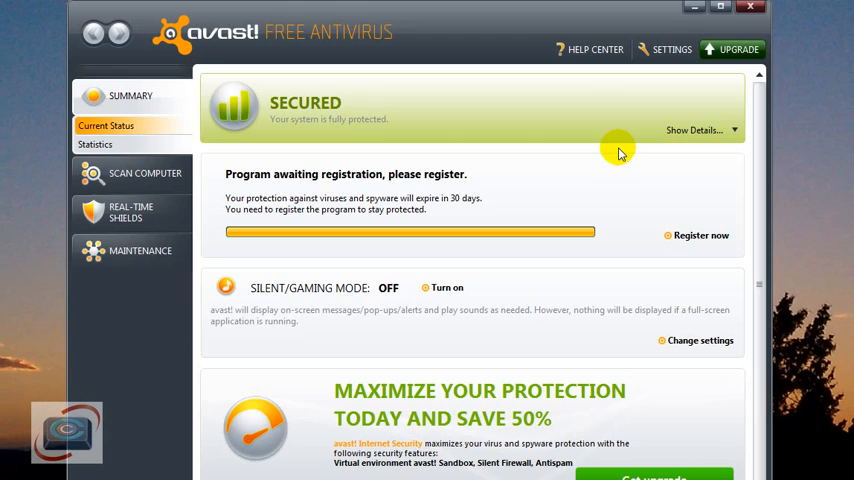
mouse_move(368, 120)
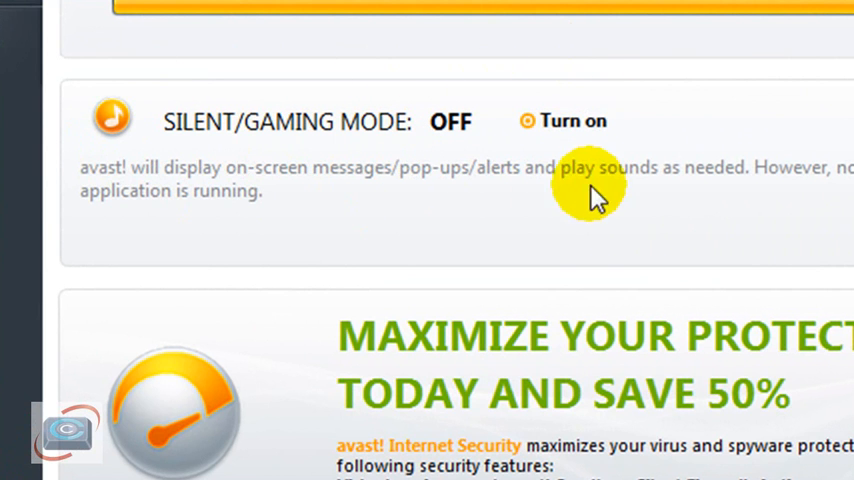
click(573, 120)
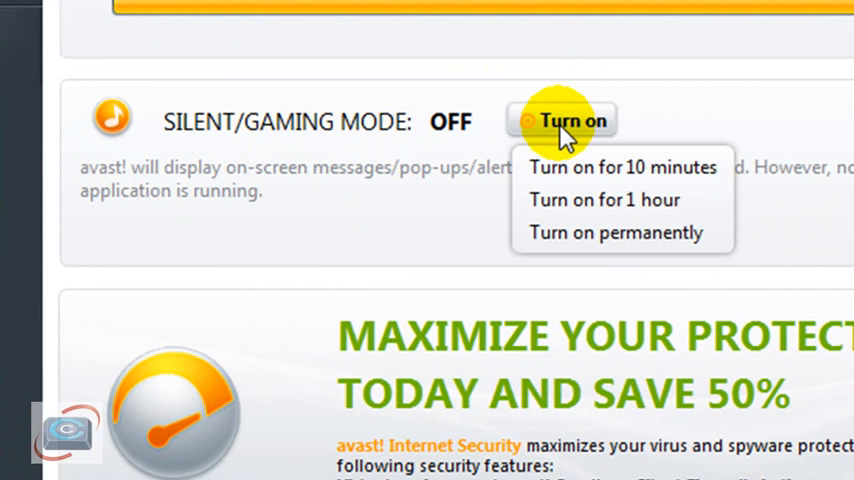
click(616, 232)
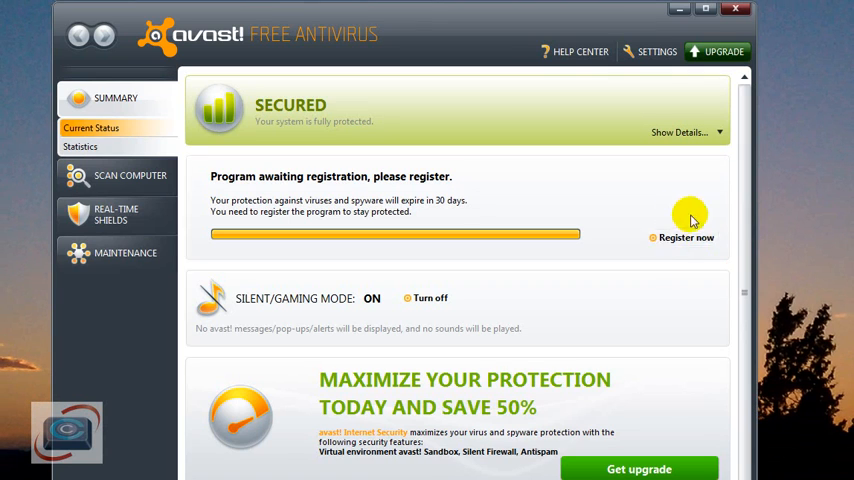
mouse_move(680, 243)
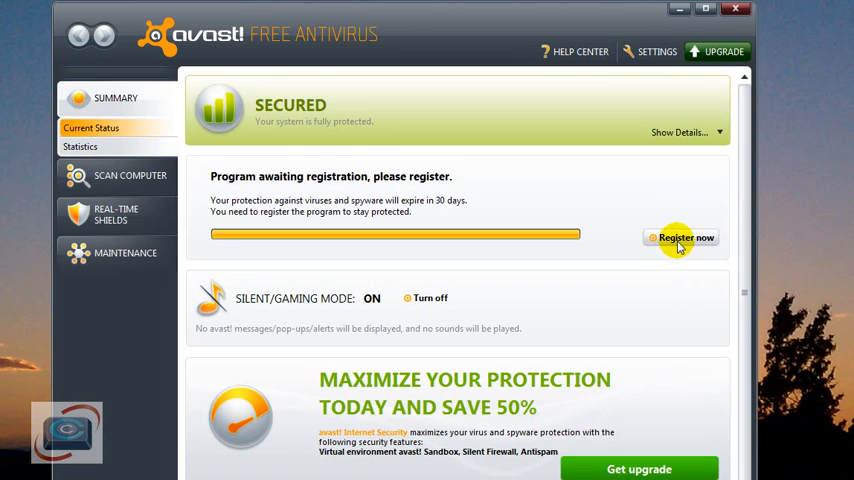
Register for the free version, pick a country and submit the registration form
click(686, 237)
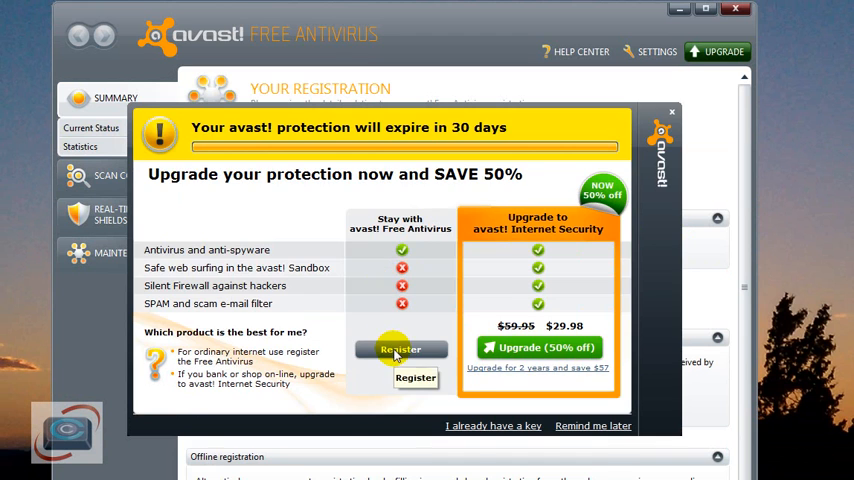
click(400, 349)
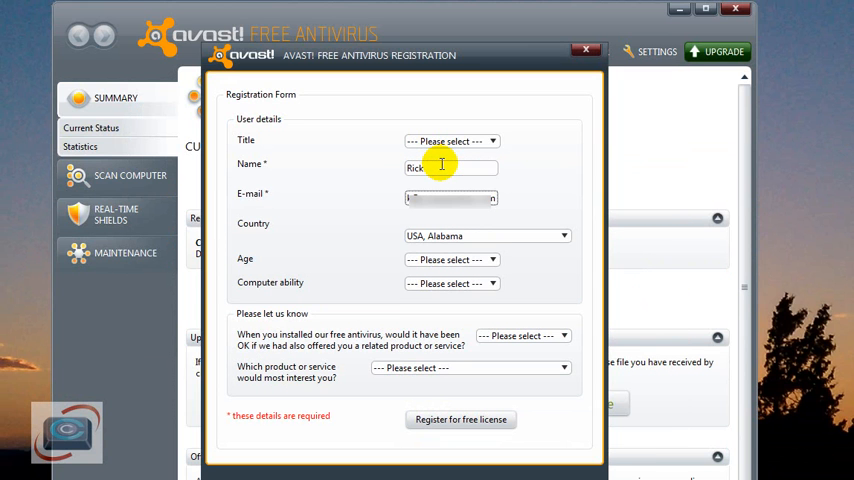
click(487, 235)
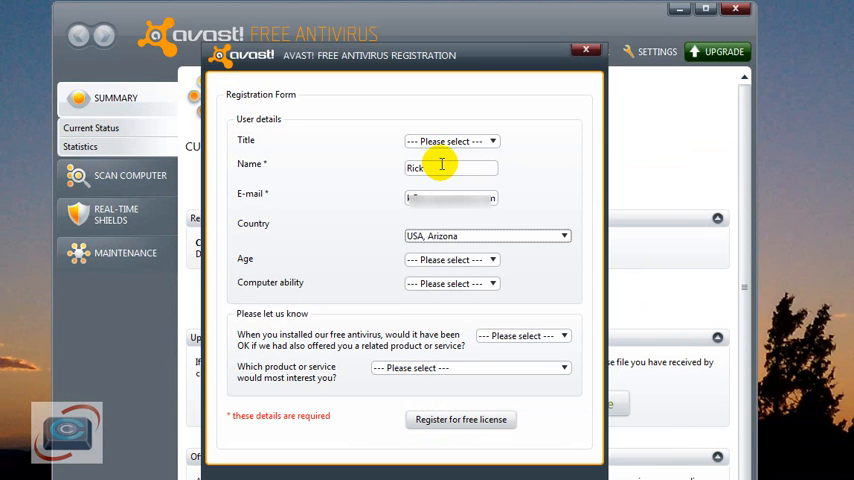
click(487, 235)
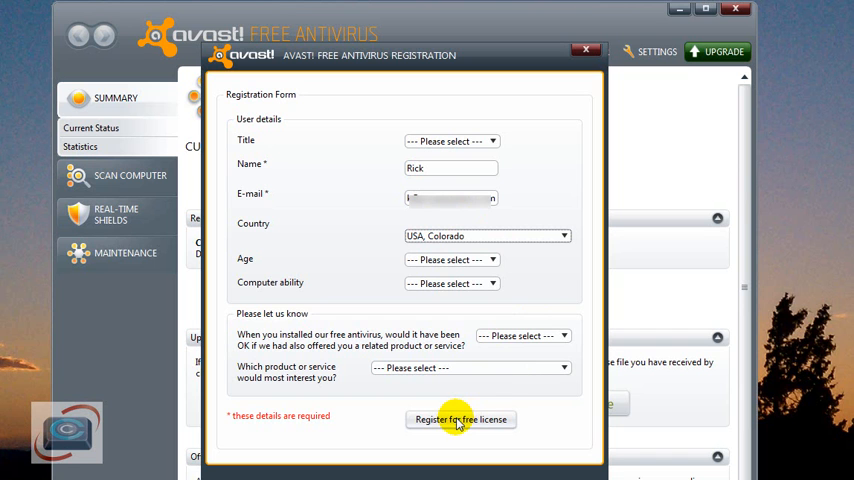
click(460, 419)
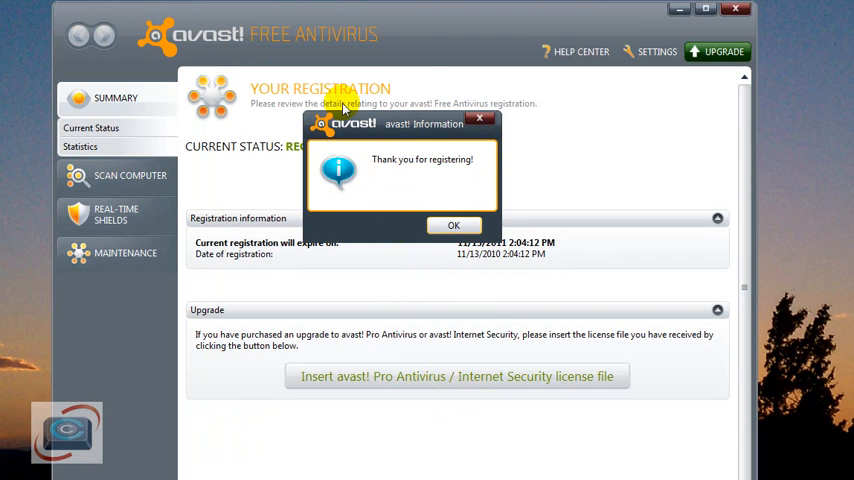
mouse_move(440, 184)
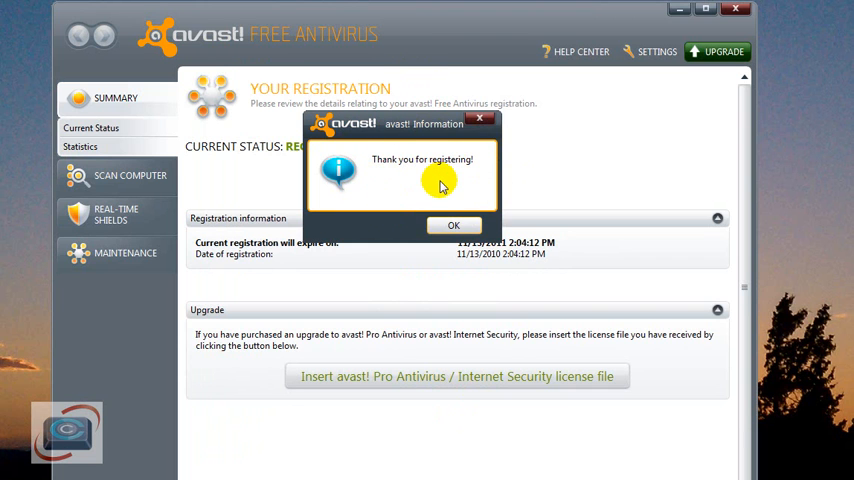
click(453, 225)
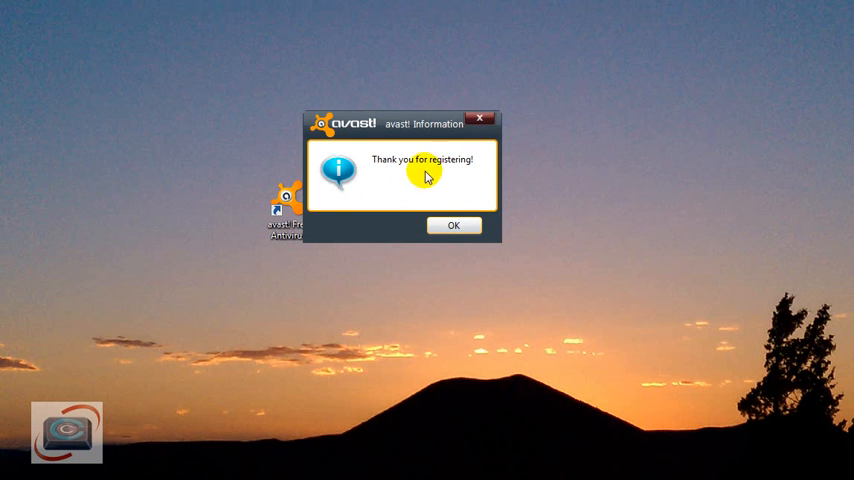
Reopen avast! and set program updates to Automatic update in Settings > Updates
click(453, 224)
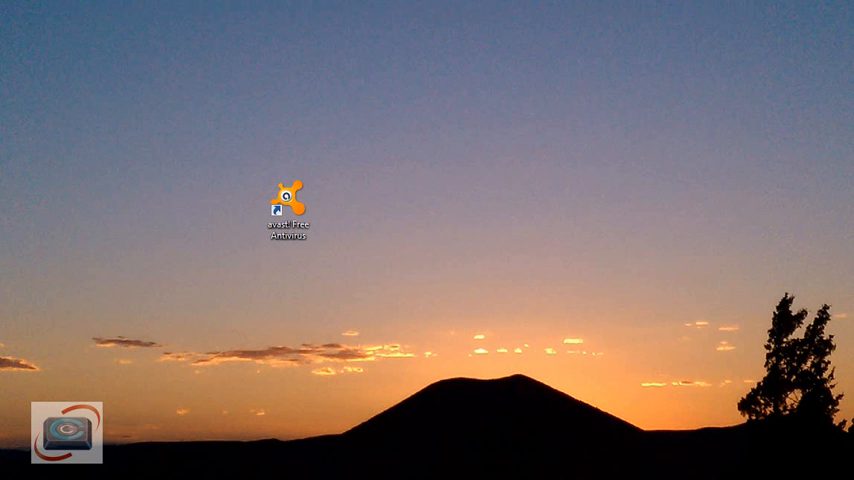
double_click(287, 196)
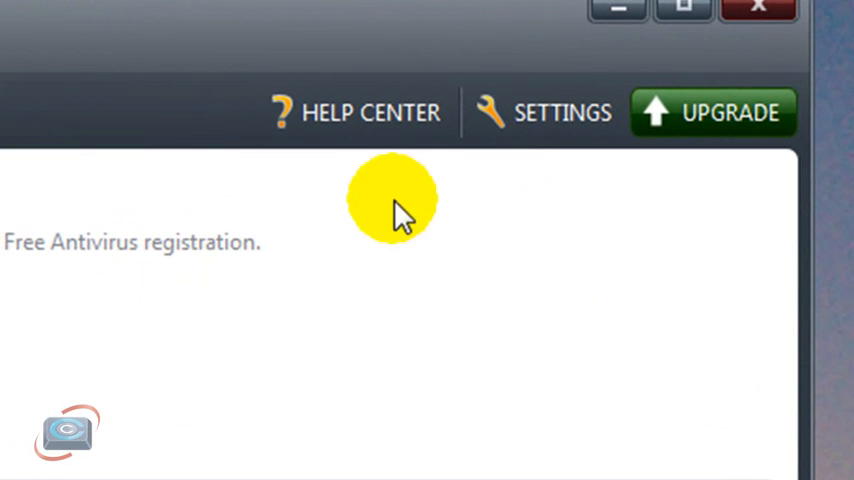
click(563, 112)
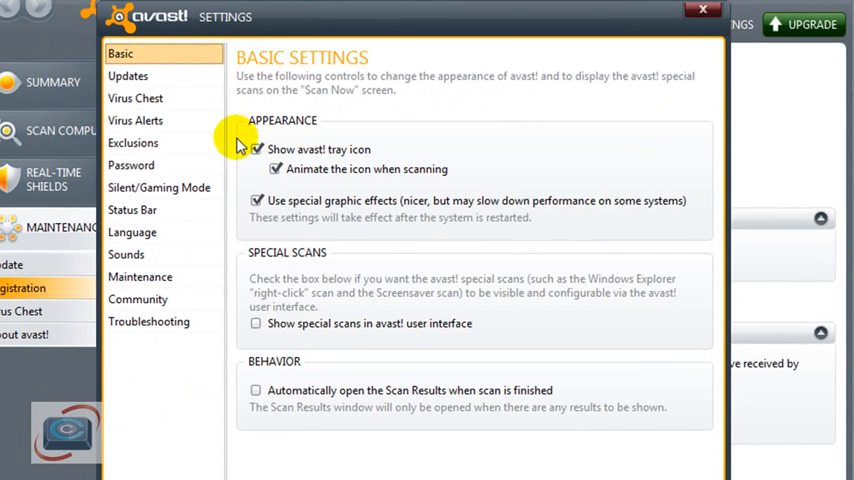
click(127, 75)
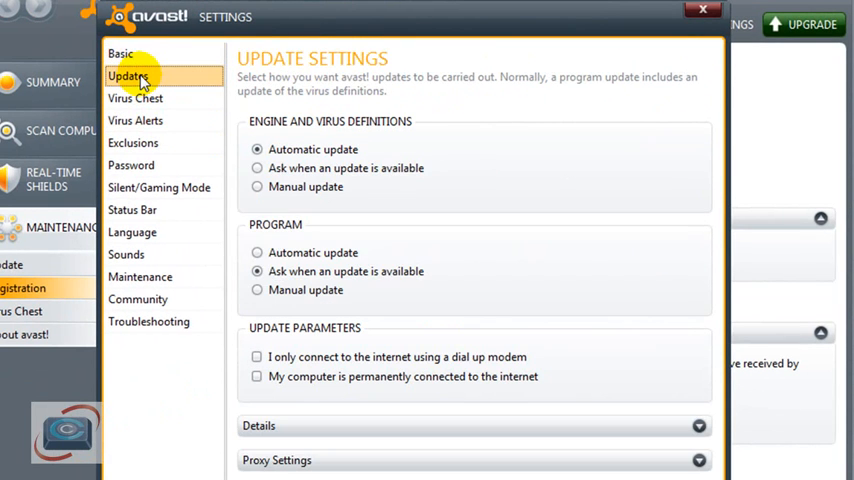
click(258, 252)
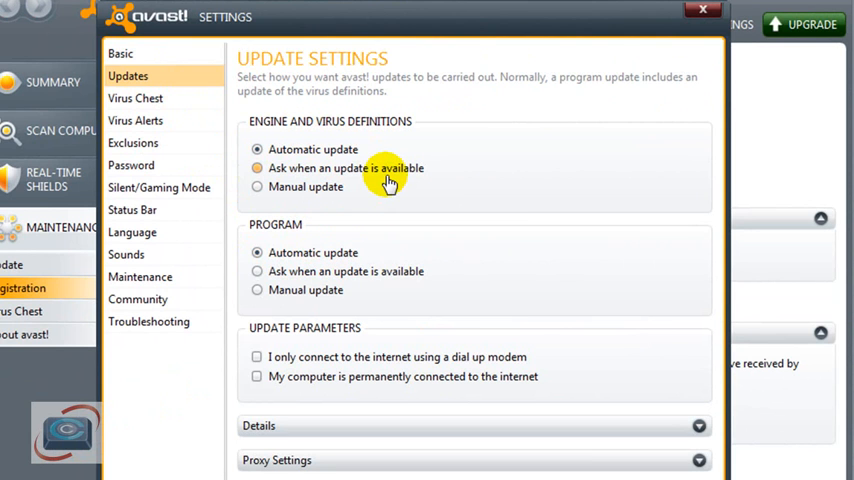
click(257, 149)
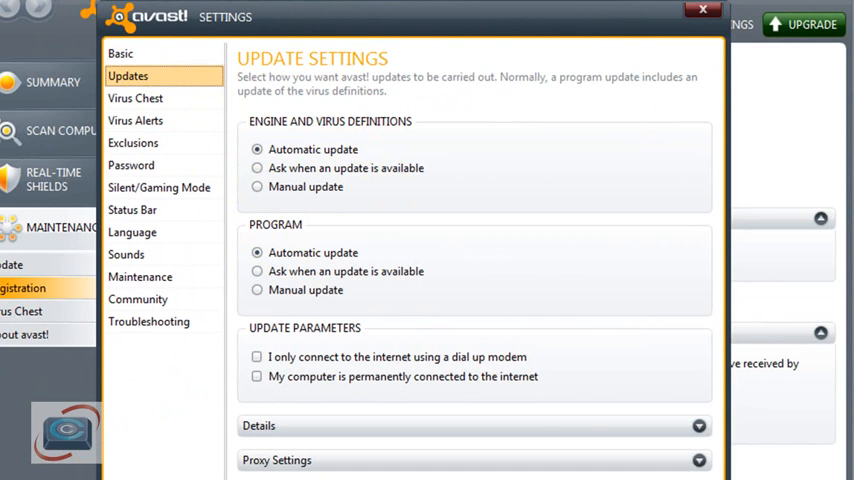
click(703, 11)
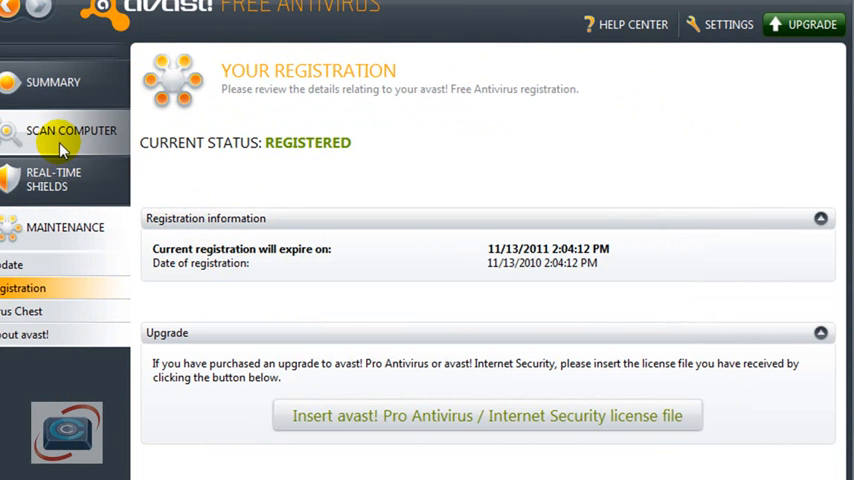
Open the Quick scan's Settings window from Scan Computer
click(71, 130)
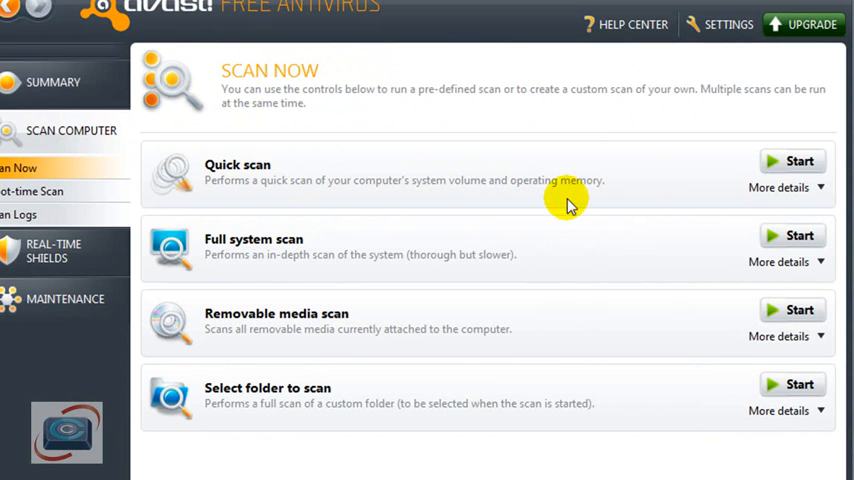
mouse_move(826, 213)
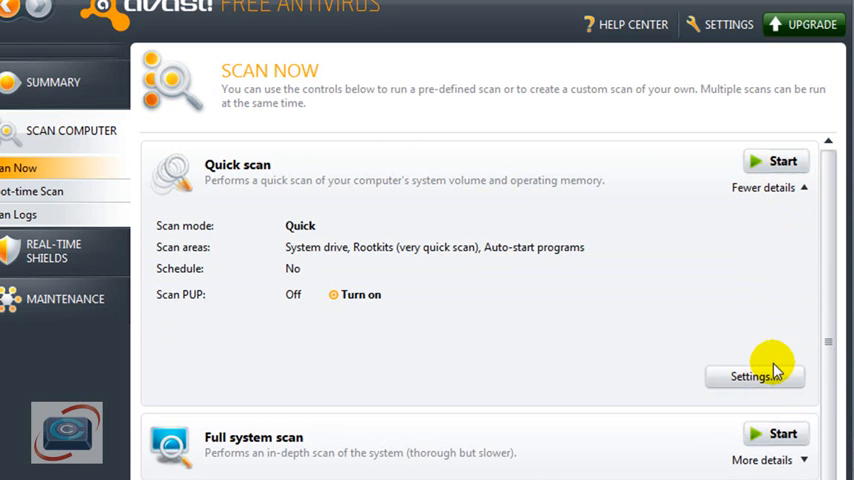
click(753, 375)
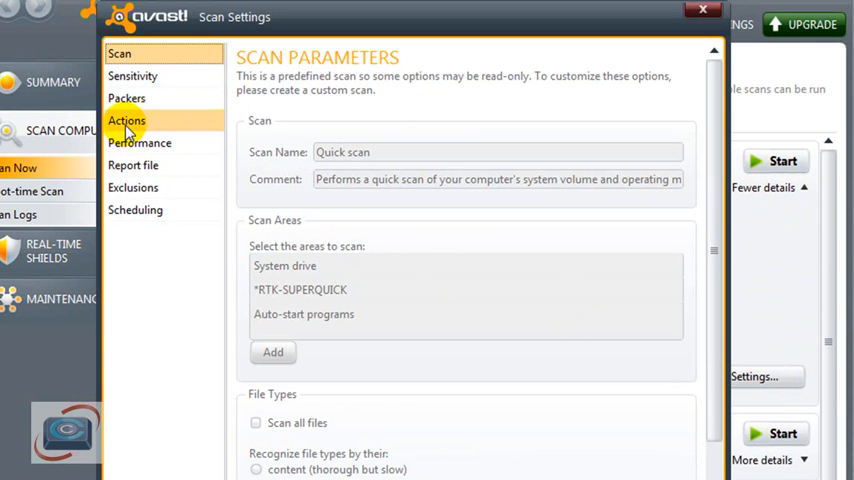
Enable automatic virus actions Delete, then Repair, then Move to Chest, and show PUP actions
click(126, 120)
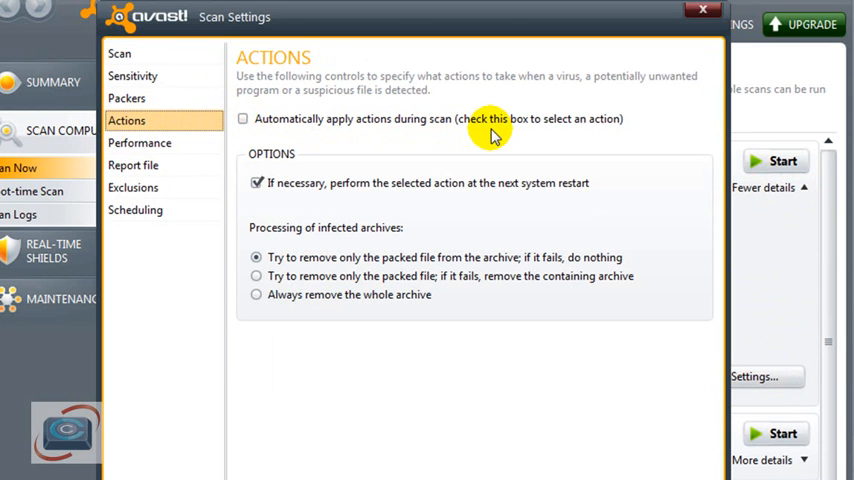
mouse_move(285, 150)
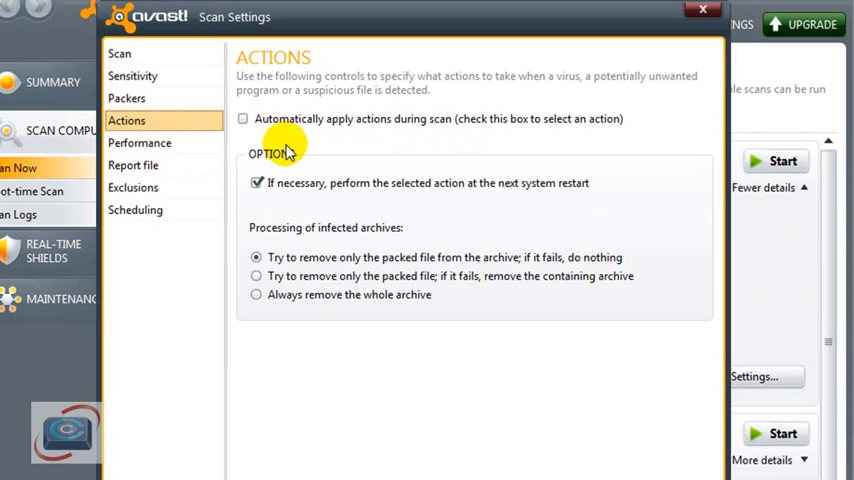
click(243, 118)
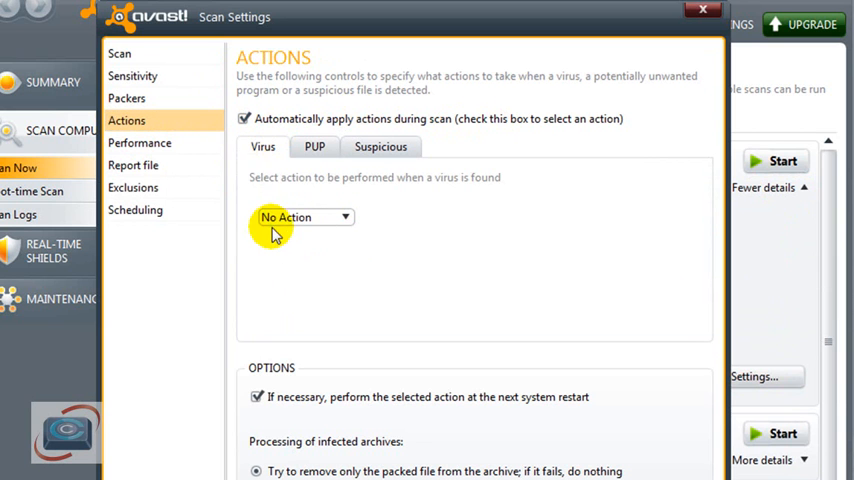
click(305, 217)
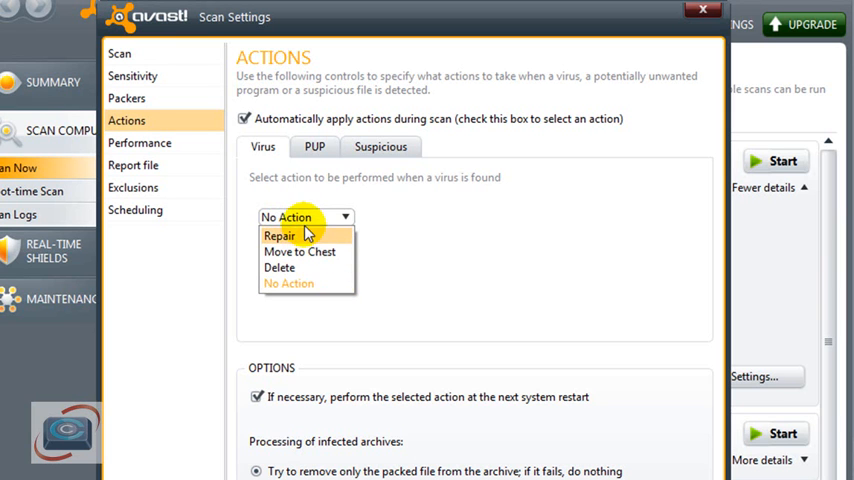
click(280, 267)
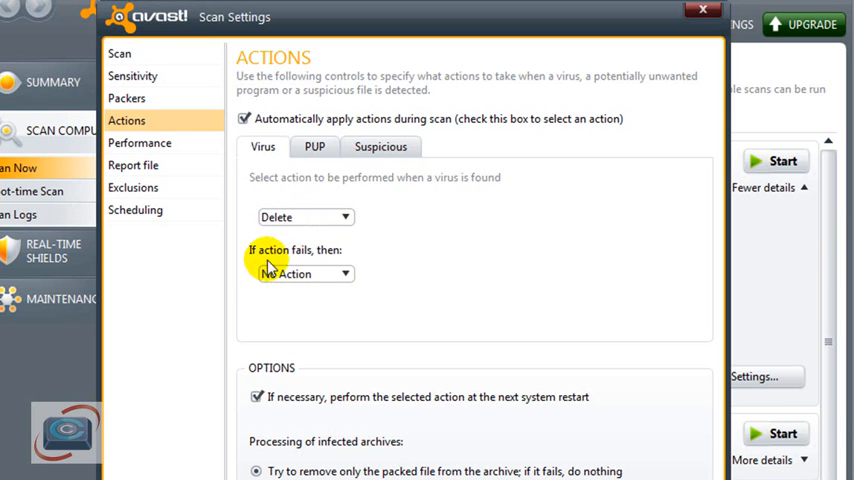
click(305, 274)
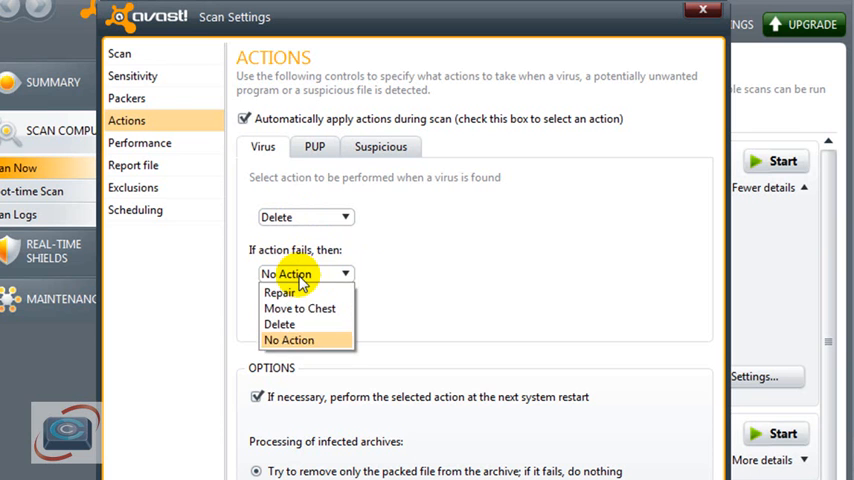
click(280, 292)
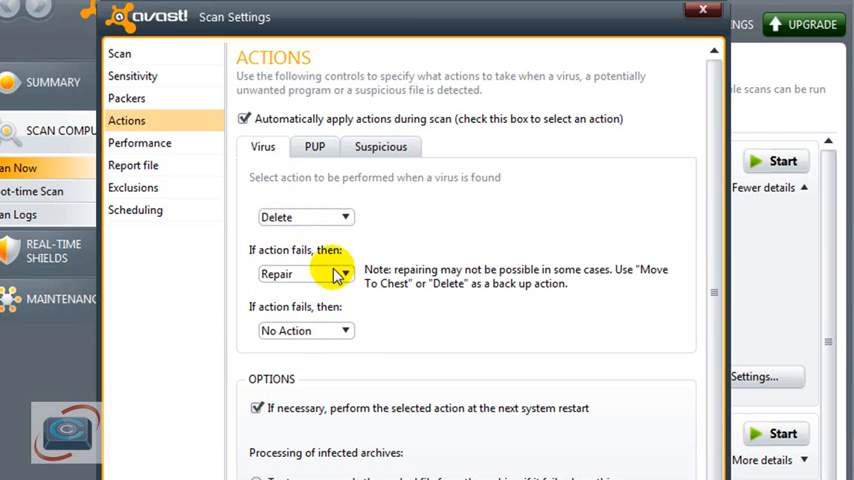
click(305, 330)
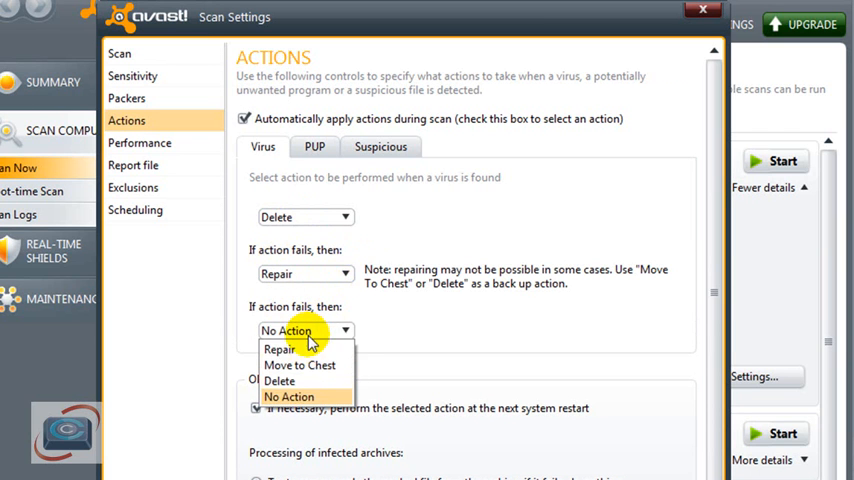
click(300, 365)
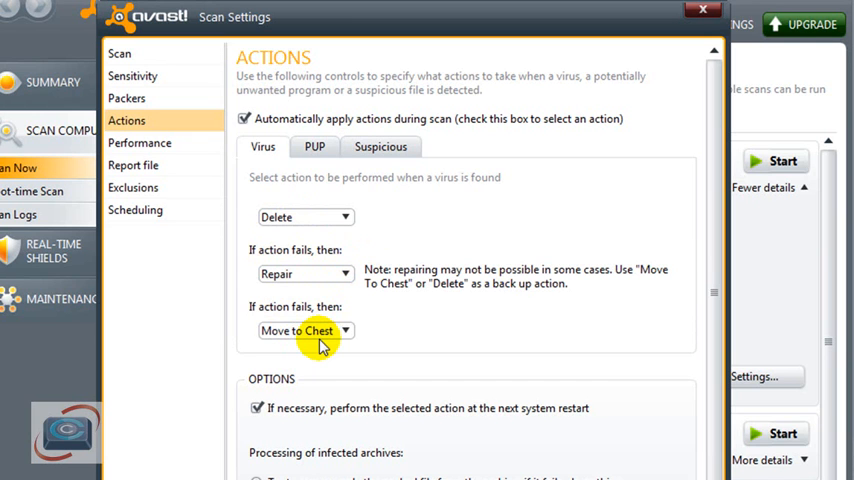
click(314, 147)
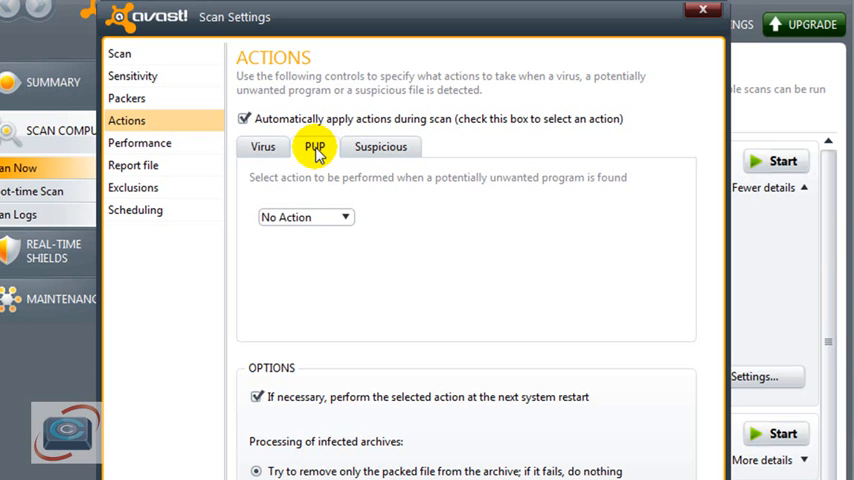
Choose PUP actions Delete, Repair, Move to Chest; suspicious actions Repair, Move to Chest, Delete
click(305, 217)
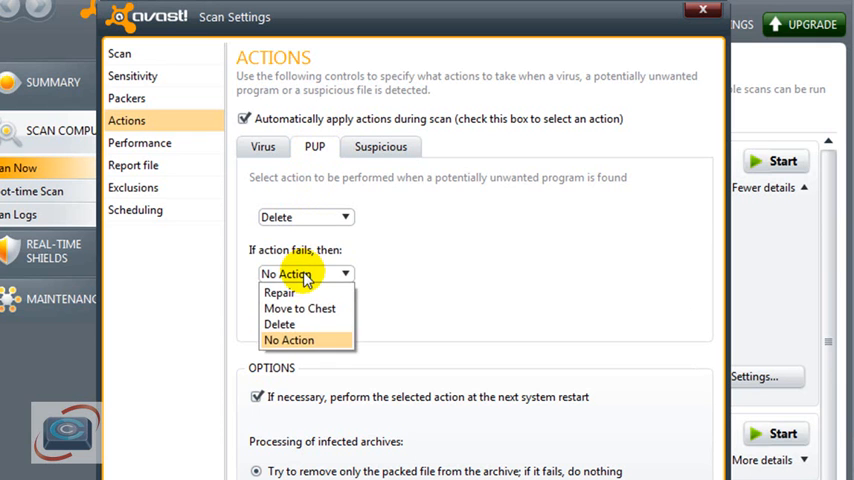
click(279, 292)
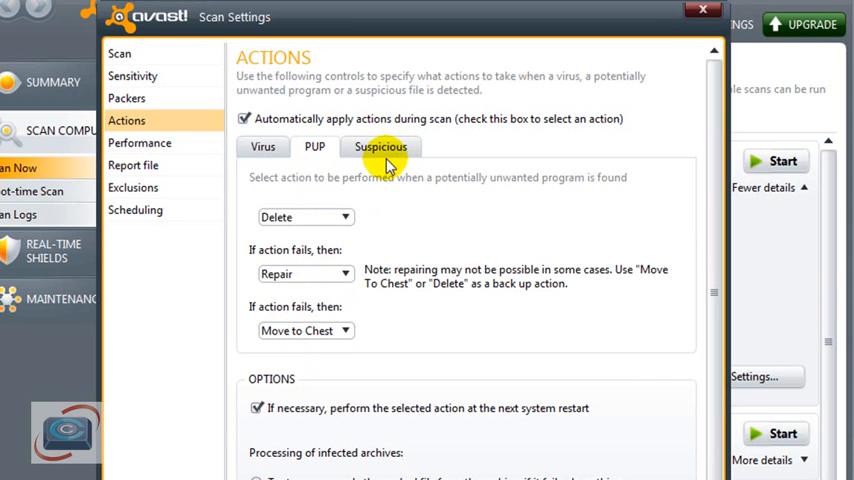
click(380, 146)
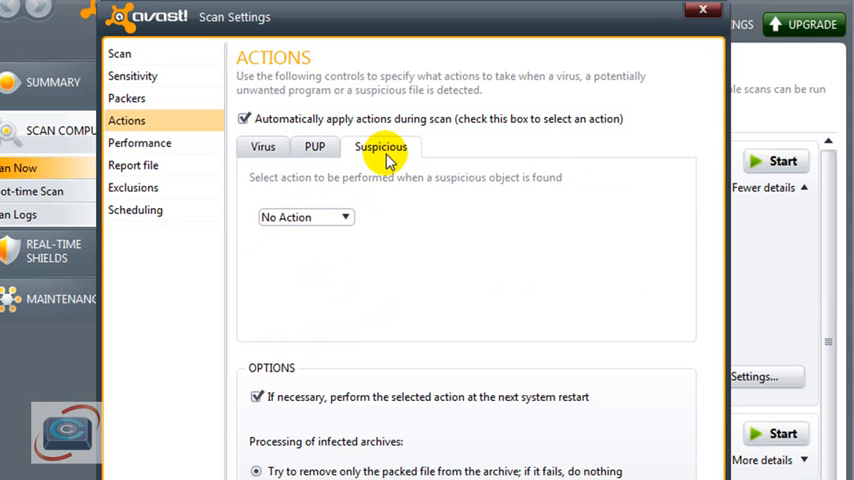
click(305, 217)
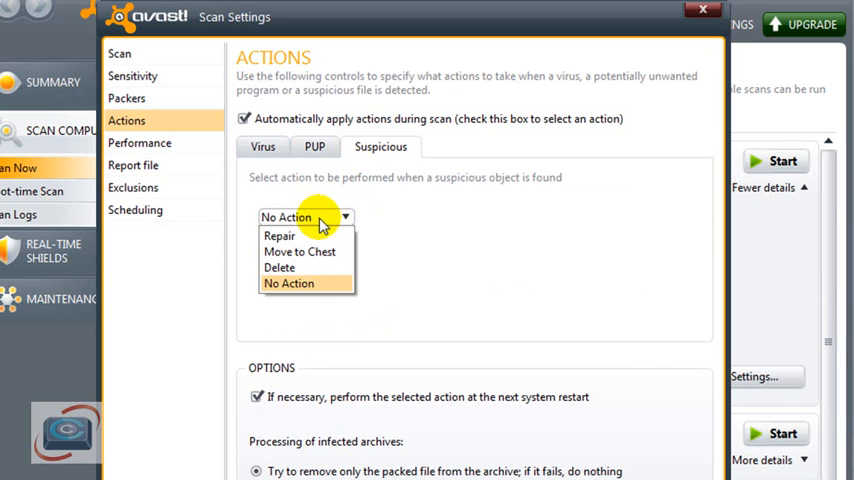
click(278, 235)
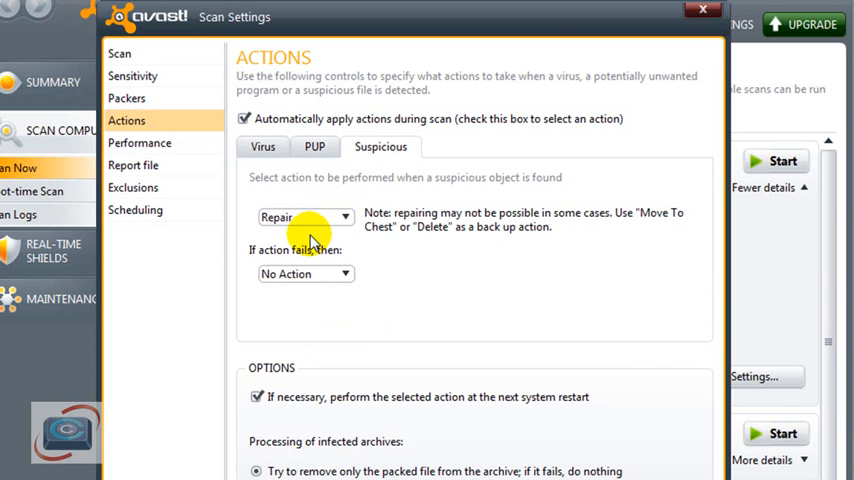
click(305, 273)
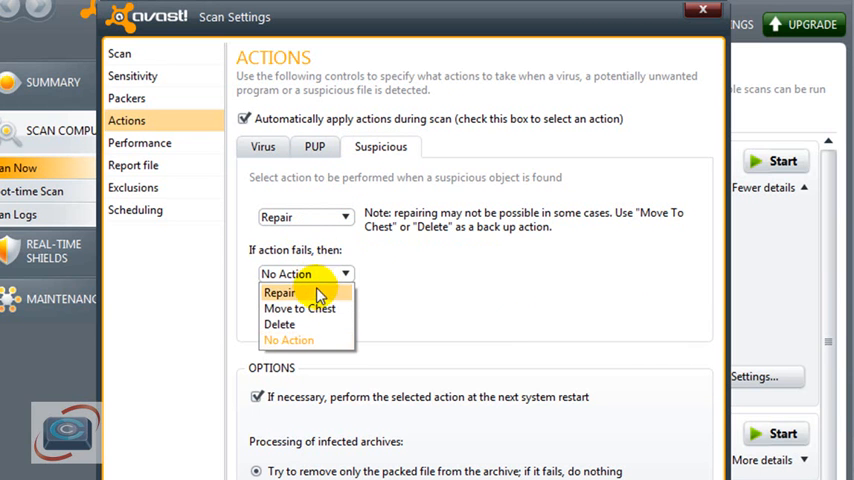
click(300, 308)
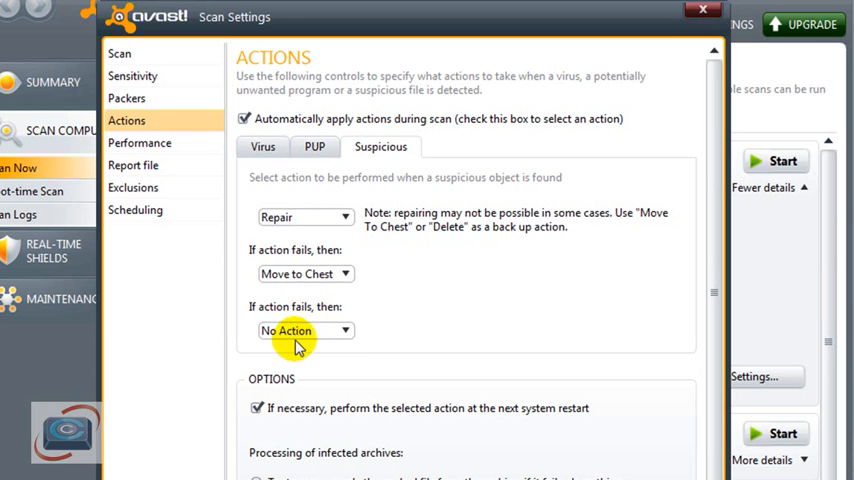
mouse_move(315, 335)
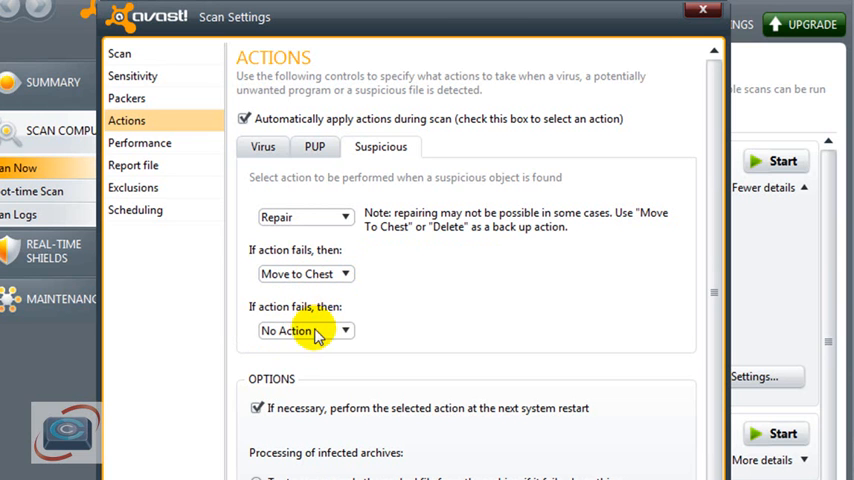
click(305, 330)
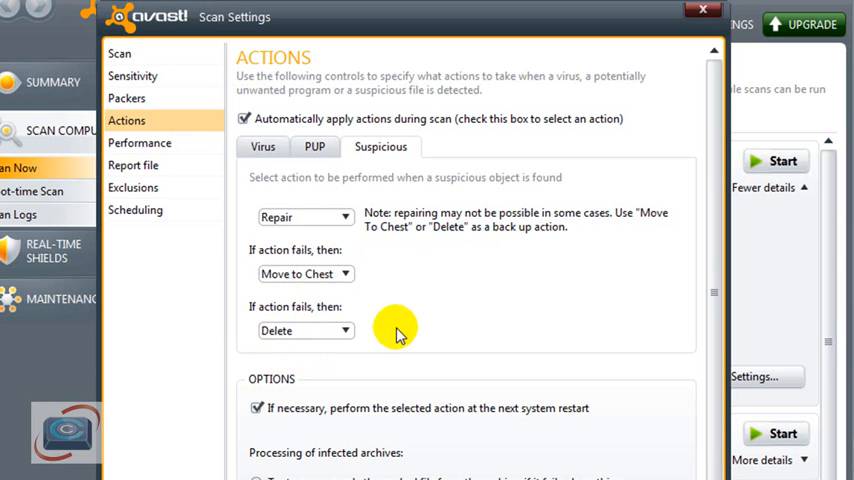
mouse_move(470, 215)
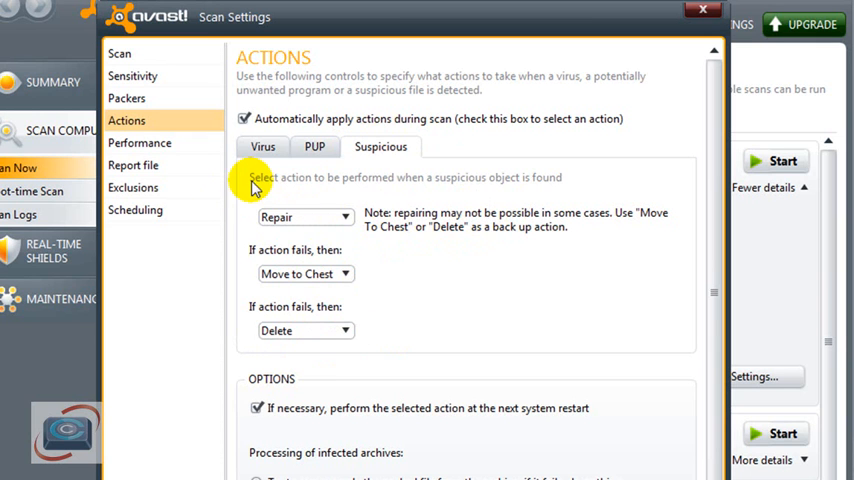
Enable a Daily schedule for the Quick scan at 03:00 with Wake up the system ticked
click(135, 209)
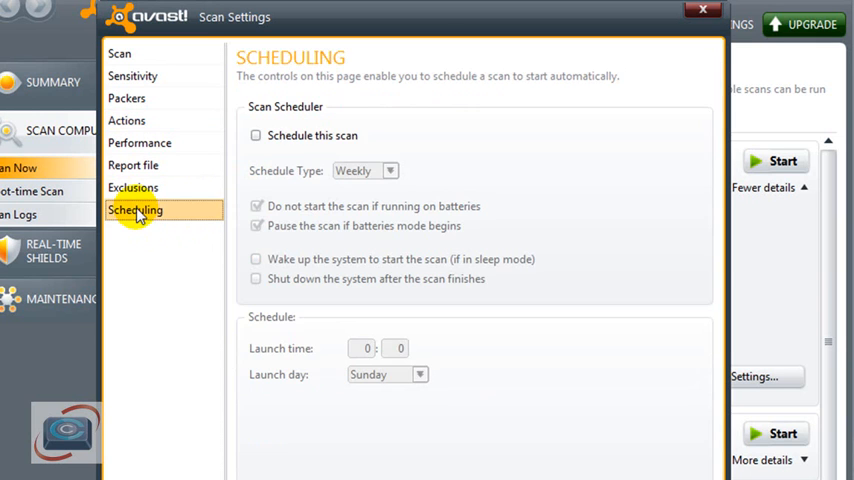
click(256, 135)
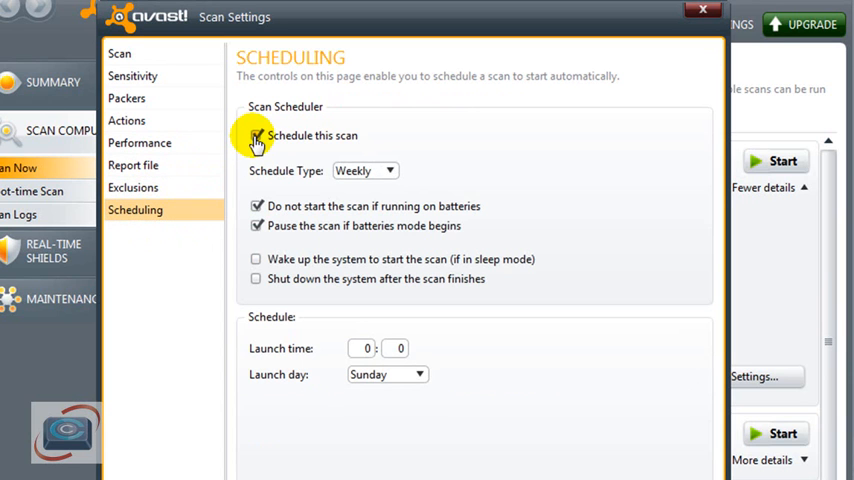
click(388, 170)
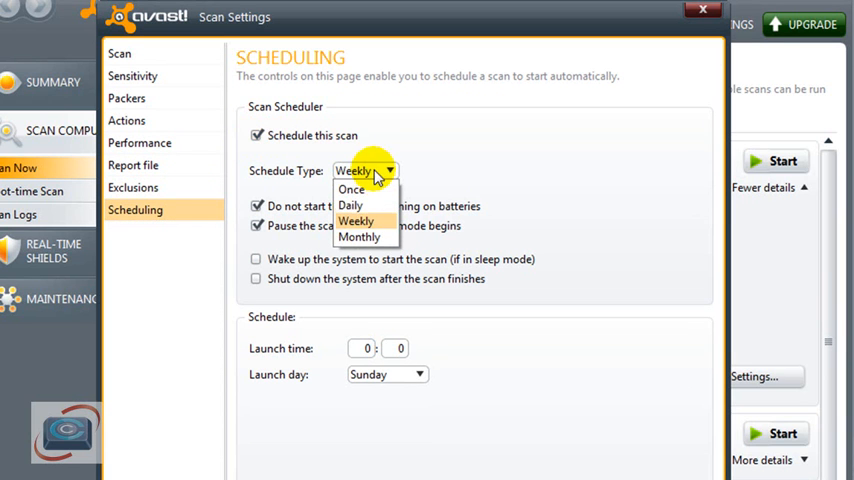
click(350, 205)
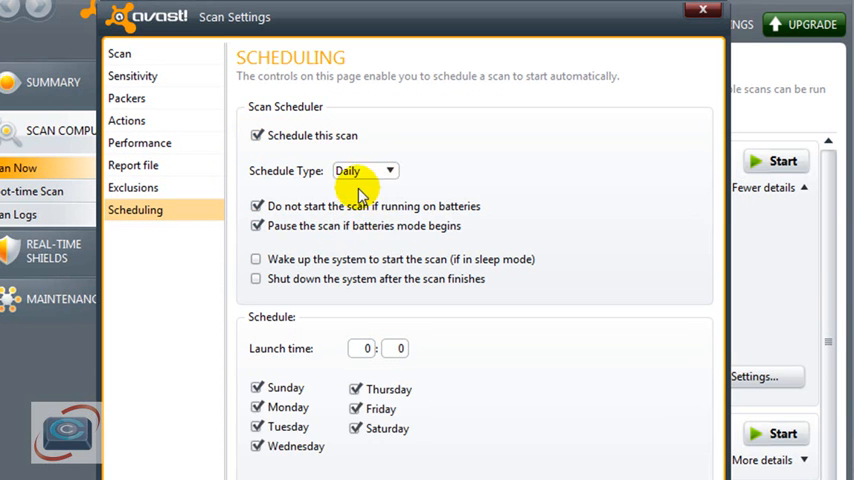
mouse_move(390, 207)
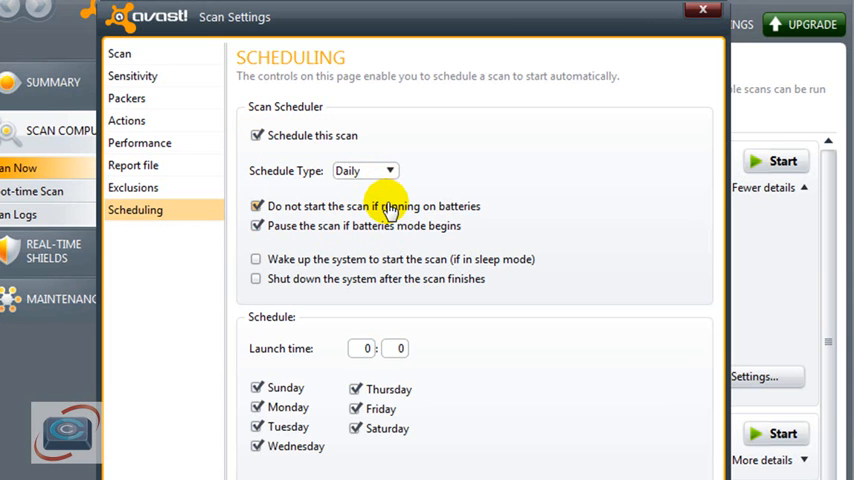
click(256, 259)
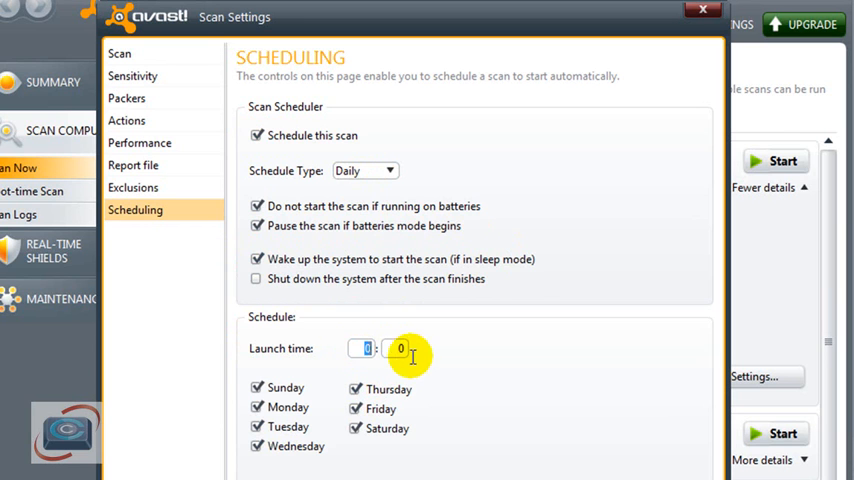
text(12)
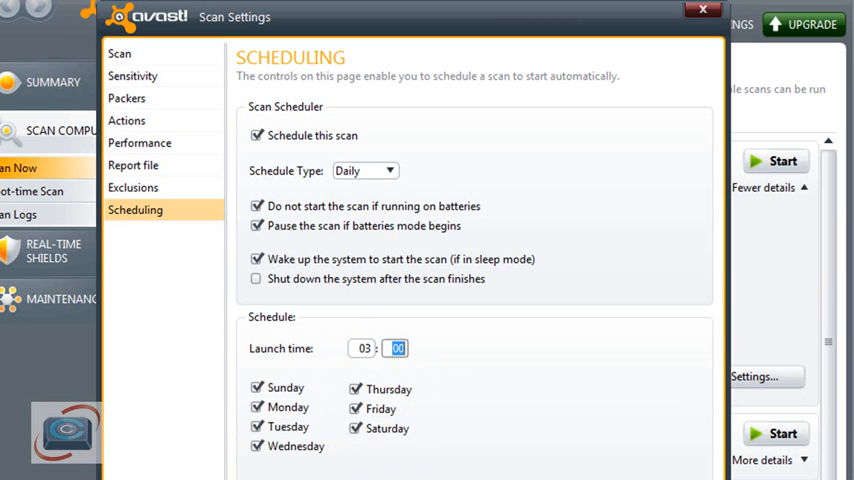
Save the Quick scan settings and open Full system scan's Settings window
click(702, 11)
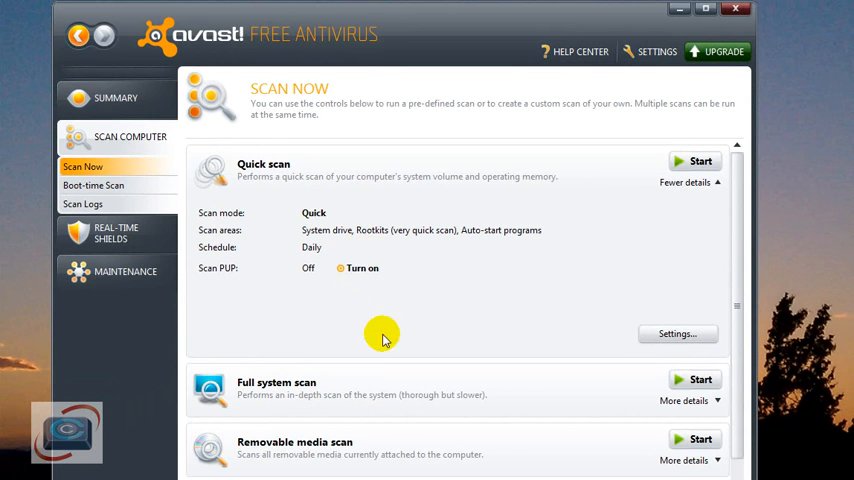
click(685, 400)
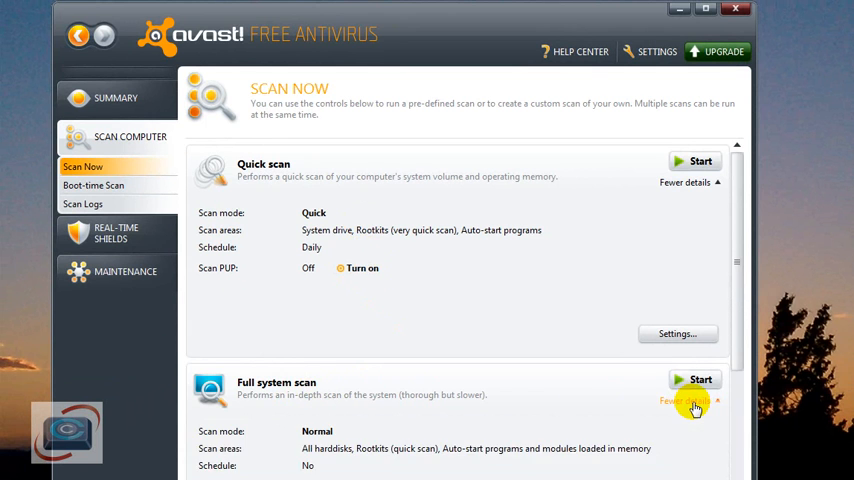
scroll(down, 3)
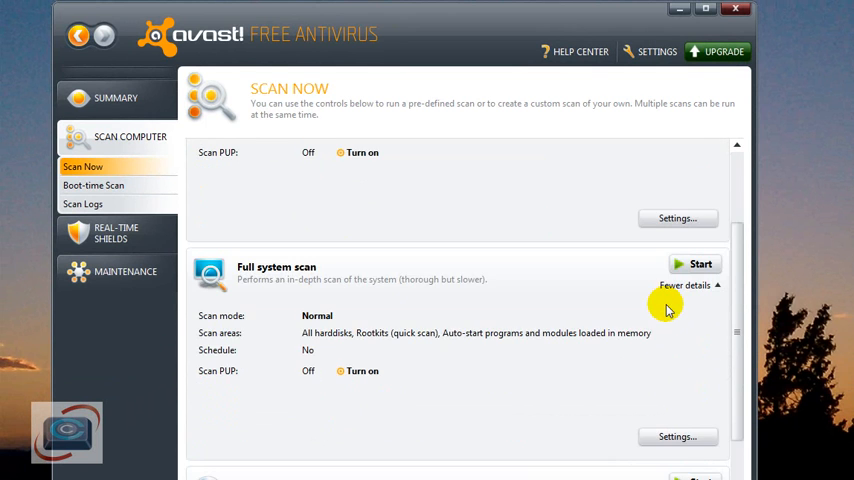
scroll(down, 3)
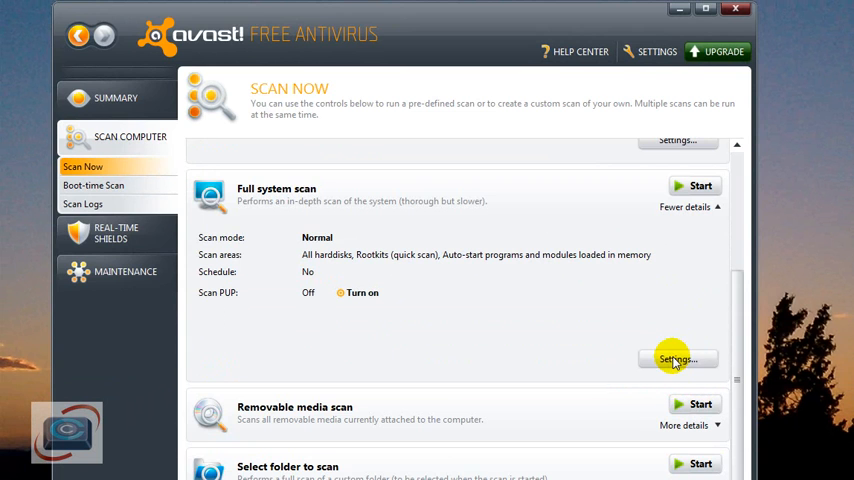
click(677, 359)
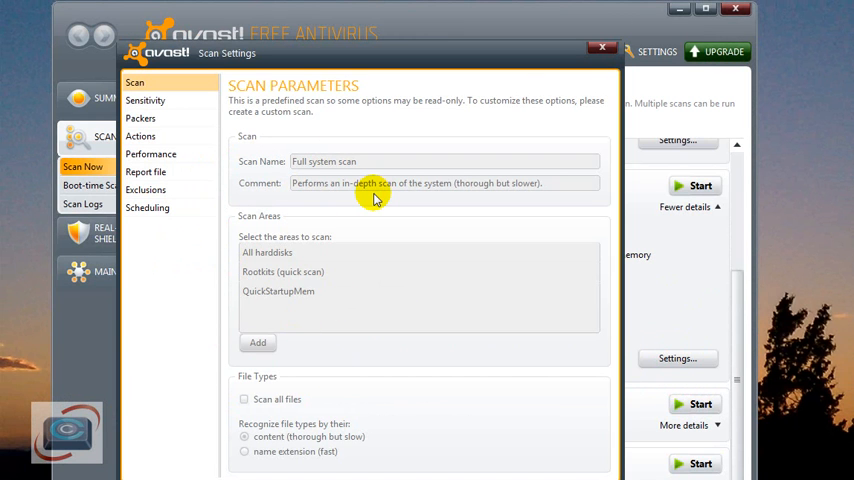